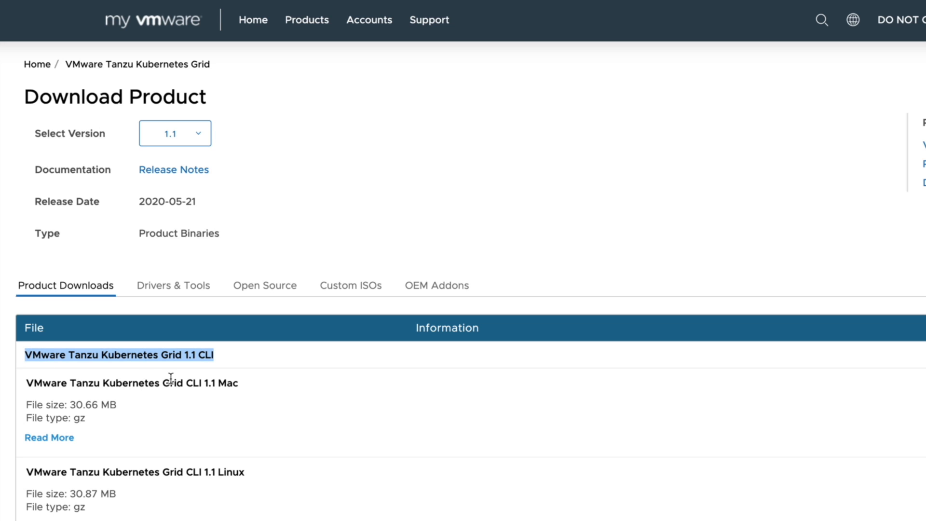
{"action": "mouse_move", "coordinate": [259, 392]}
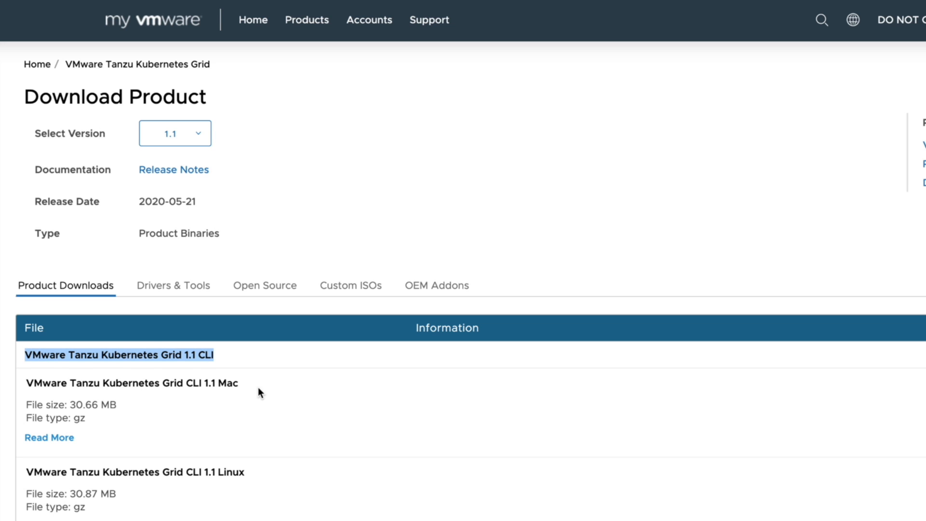
- Scroll through the Docker Desktop for Mac installation guide
{"action": "scroll", "scroll_direction": "down", "scroll_amount": 3}
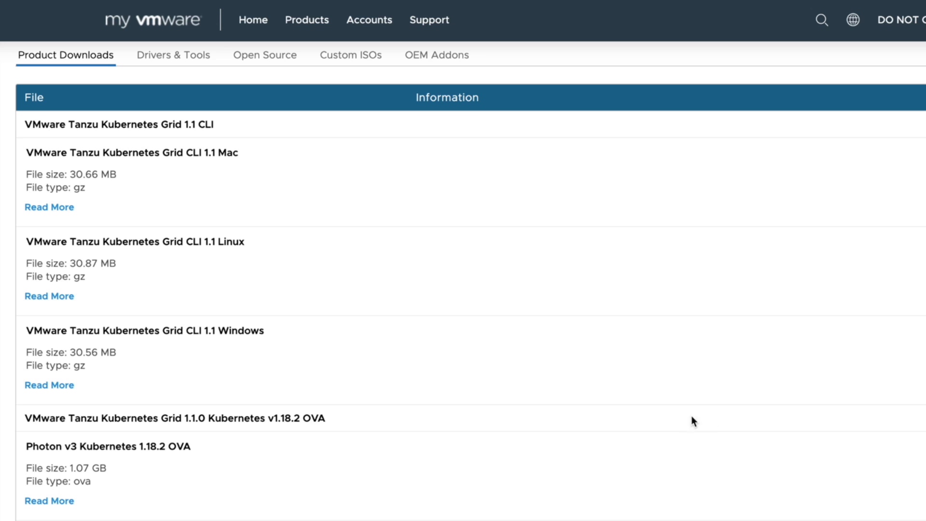
{"action": "mouse_move", "coordinate": [87, 432]}
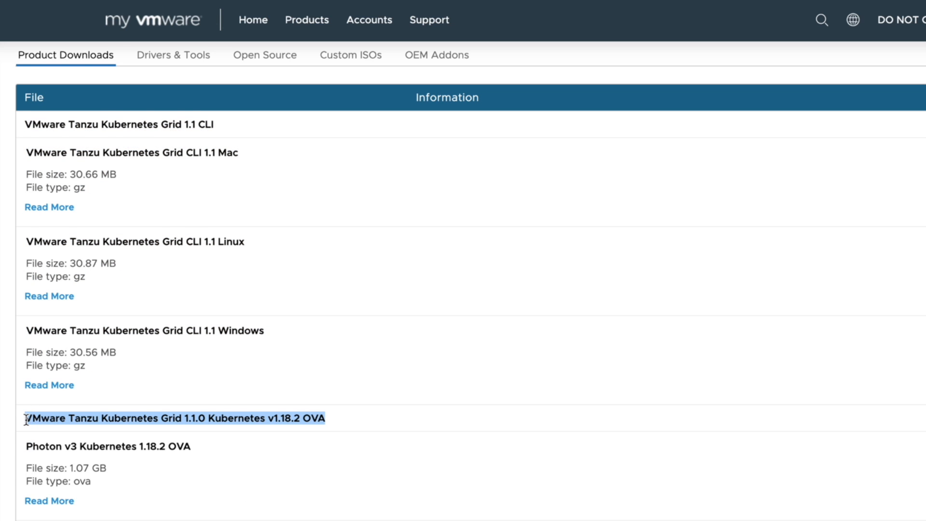
{"action": "scroll", "scroll_direction": "down", "scroll_amount": 3}
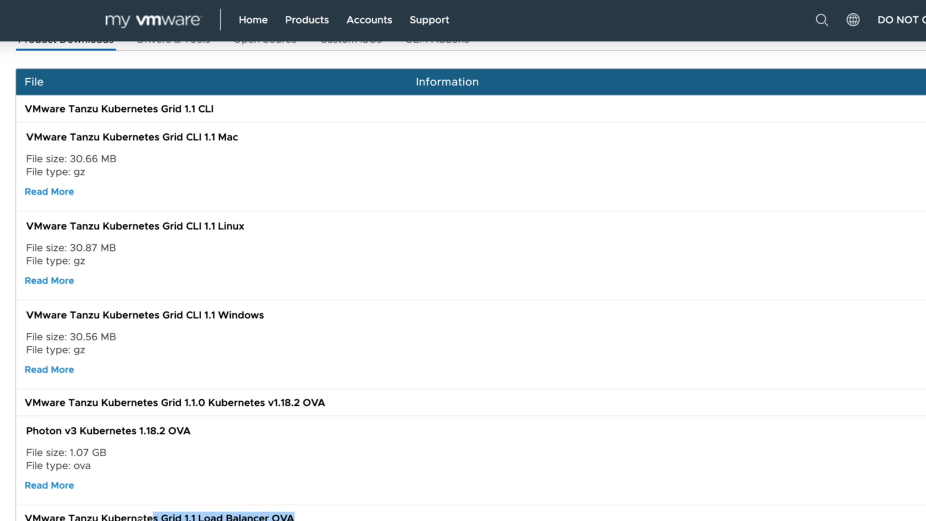
{"action": "mouse_move", "coordinate": [315, 487]}
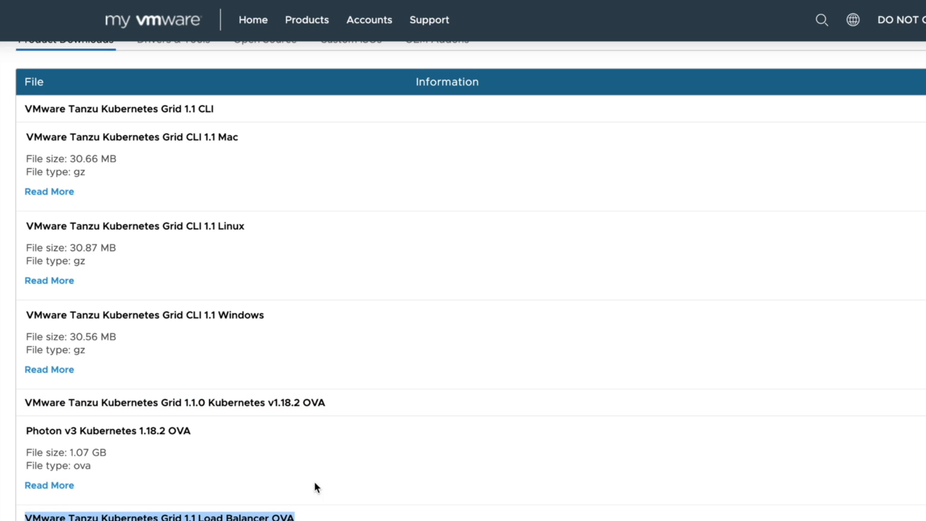
{"action": "scroll", "scroll_direction": "down", "scroll_amount": 3}
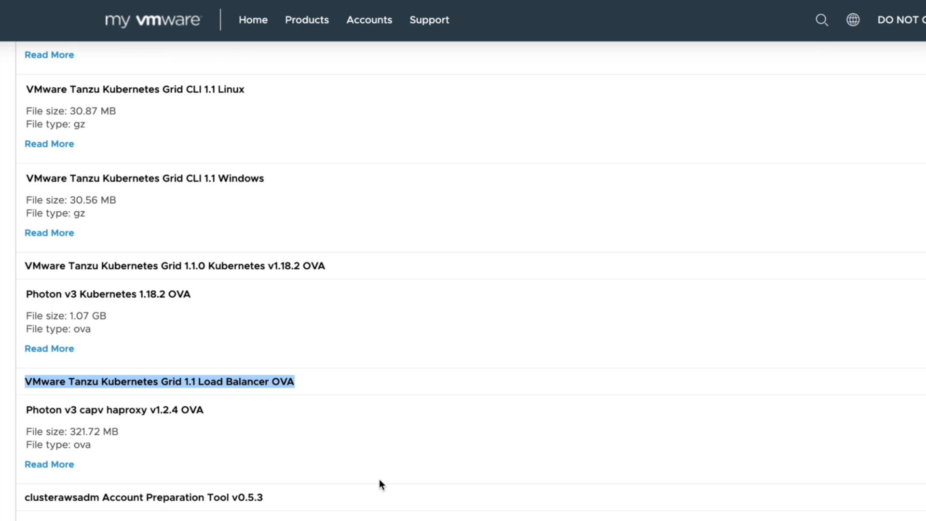
{"action": "scroll", "scroll_direction": "down", "scroll_amount": 3}
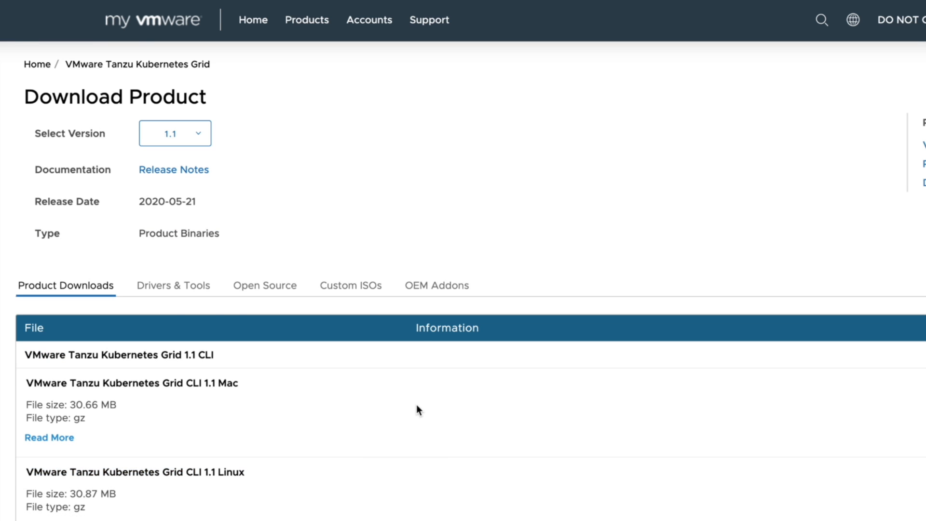
- Switch to the kubectl guide and scroll to 'Install kubectl on macOS'
{"action": "left_click", "coordinate": [439, 23]}
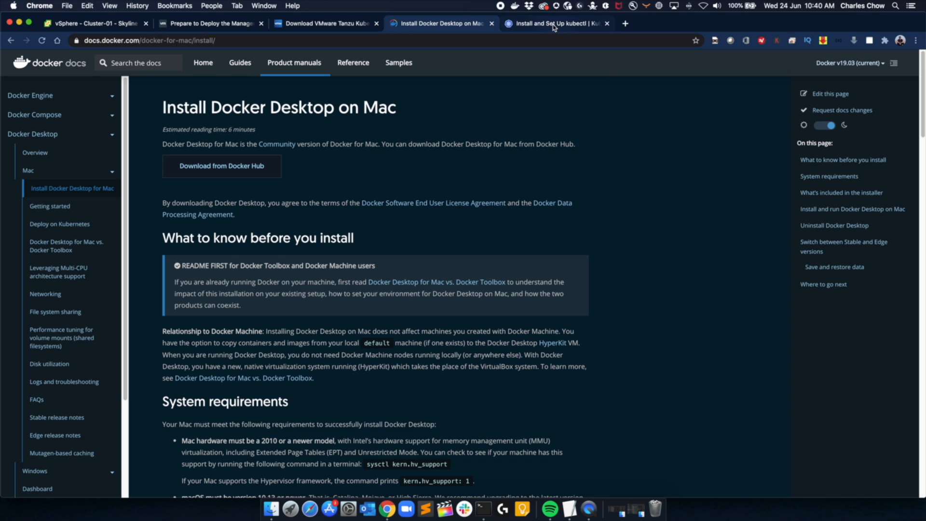
{"action": "left_click", "coordinate": [555, 23]}
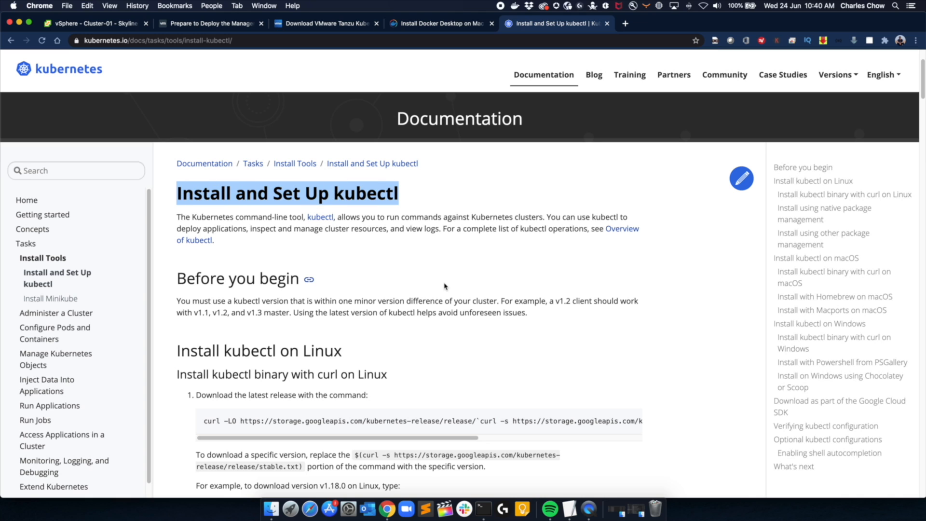
{"action": "scroll", "scroll_direction": "down", "scroll_amount": 3}
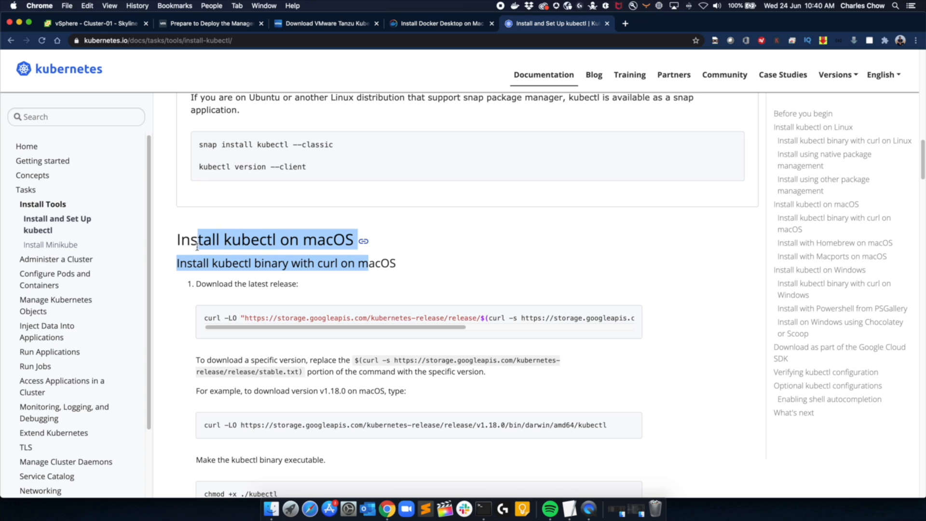
{"action": "left_click", "coordinate": [94, 23]}
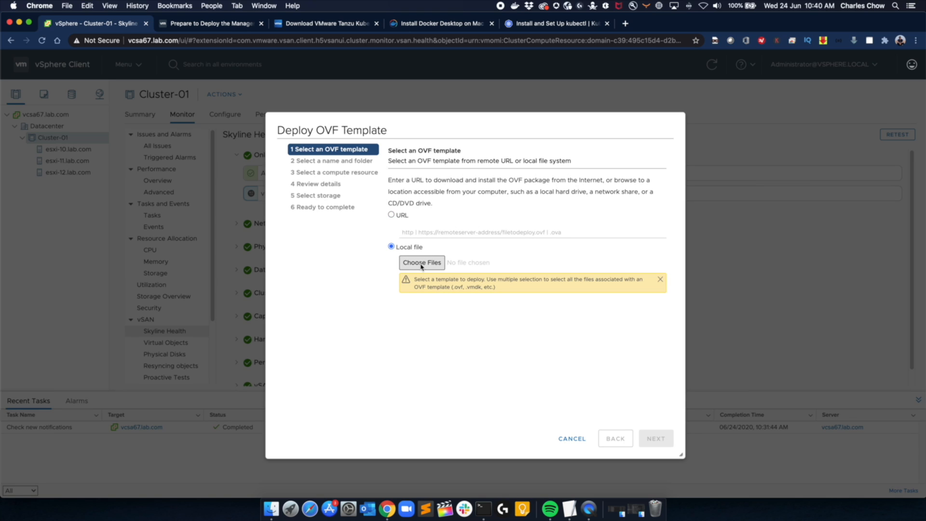
- Load the photon-3-kube-v1.18.2-vmware.1 OVA from Downloads into Deploy OVF Template
{"action": "left_click", "coordinate": [420, 262]}
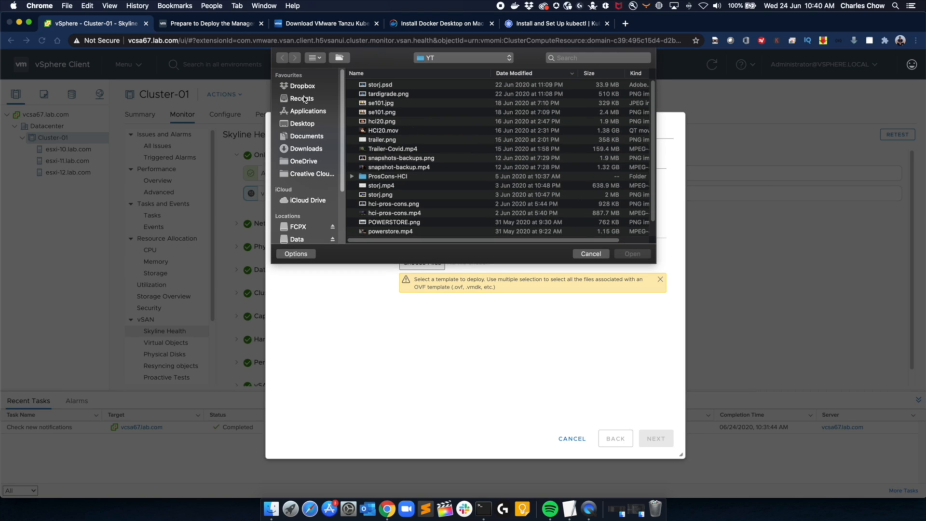
{"action": "left_click", "coordinate": [306, 148]}
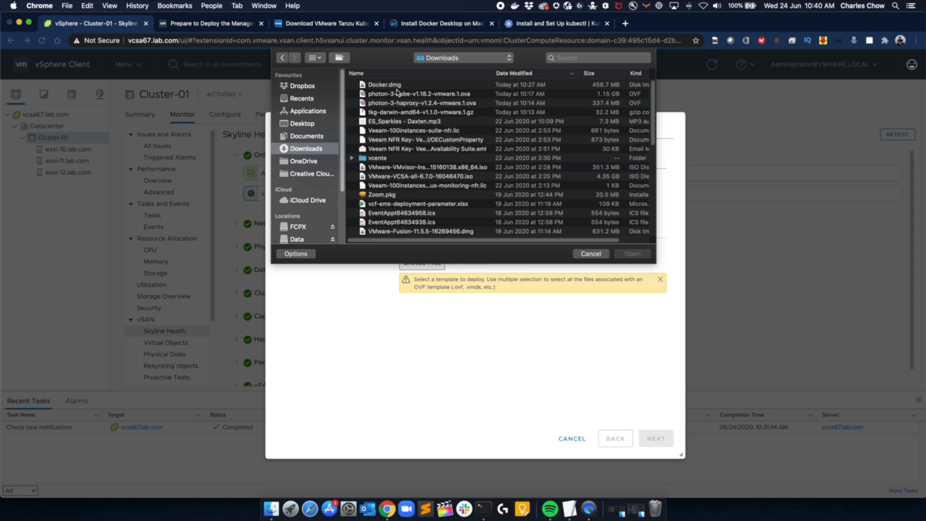
{"action": "left_click", "coordinate": [419, 93]}
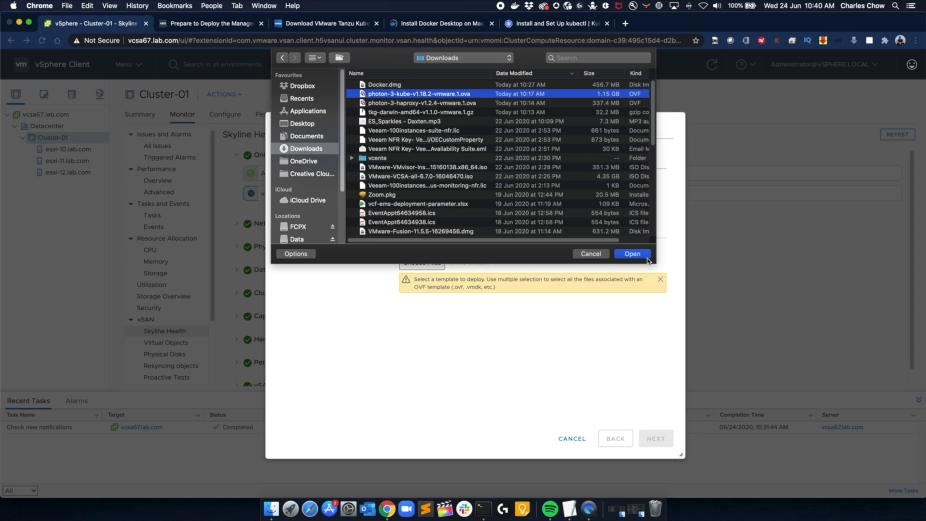
{"action": "left_click", "coordinate": [632, 253]}
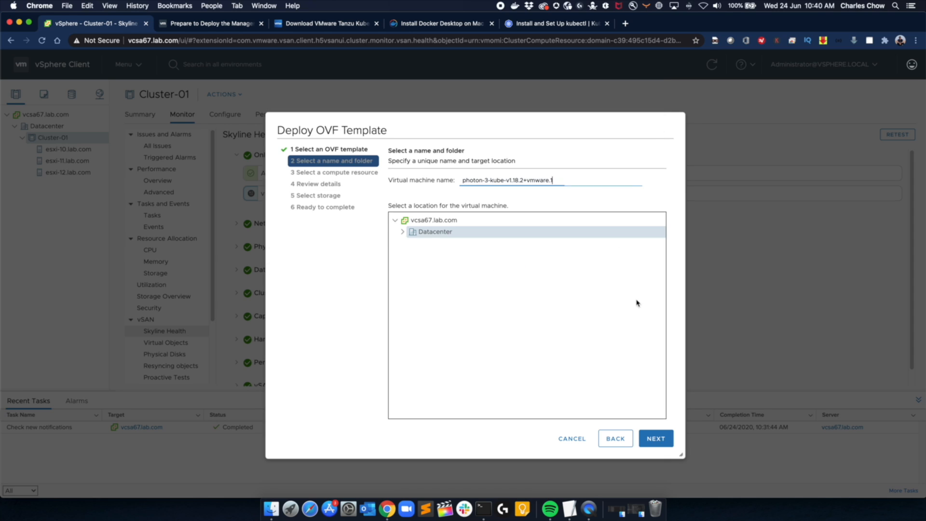
- Accept the license, store on vsanDatastore, keep VM Network, and reach final review
{"action": "left_click", "coordinate": [655, 439]}
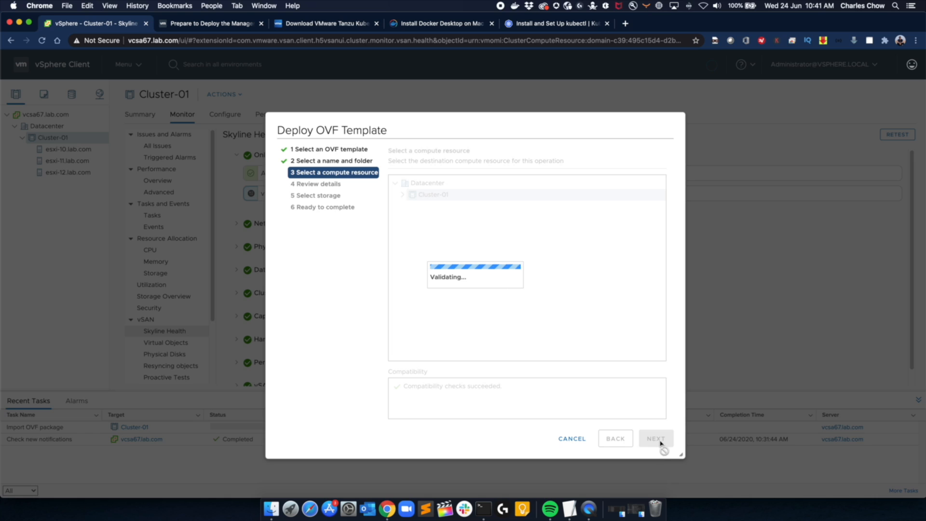
{"action": "left_click", "coordinate": [655, 438]}
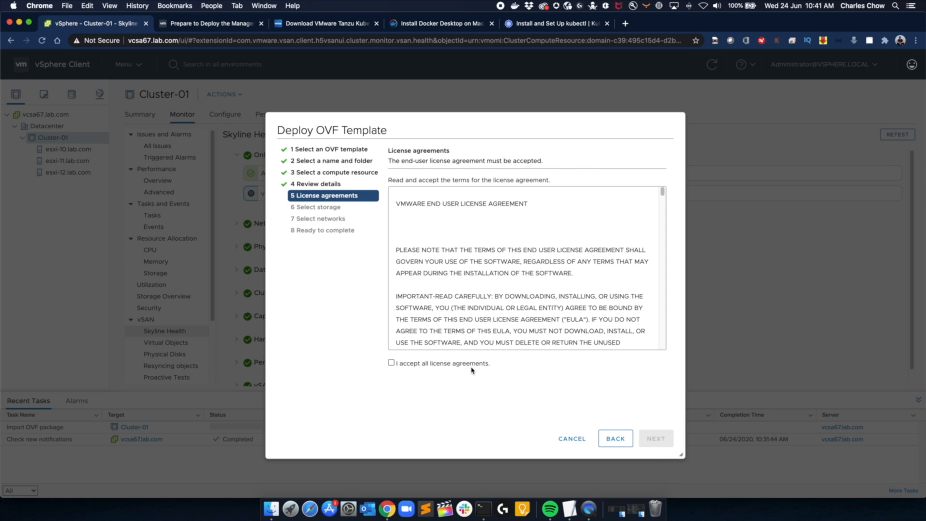
{"action": "left_click", "coordinate": [655, 438]}
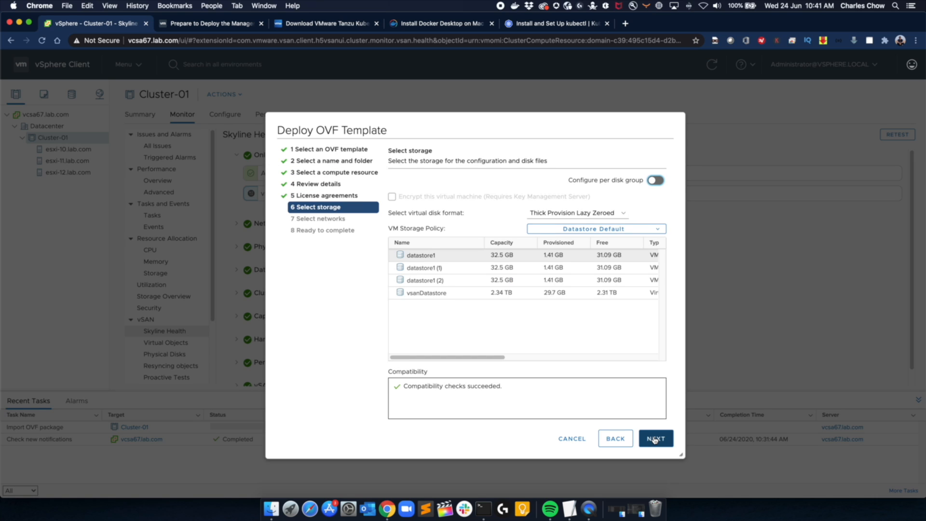
{"action": "left_click", "coordinate": [426, 292]}
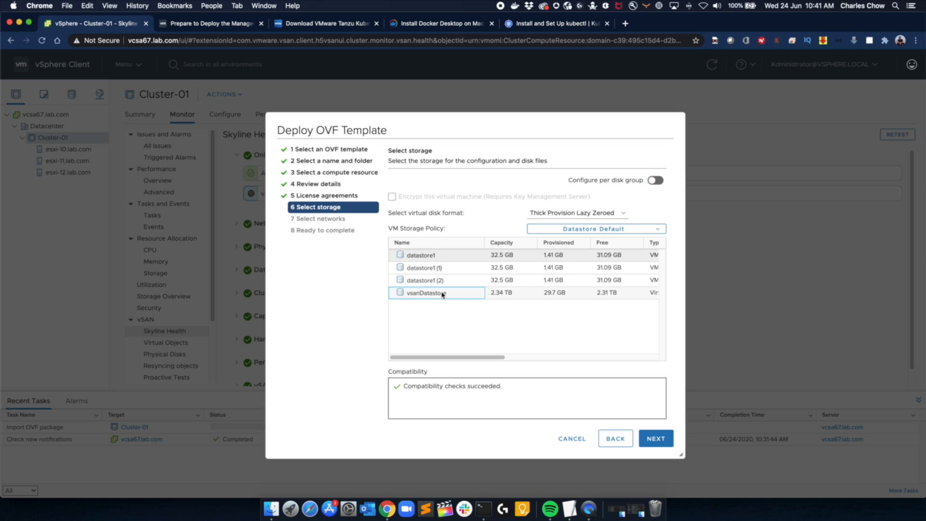
{"action": "left_click", "coordinate": [655, 438]}
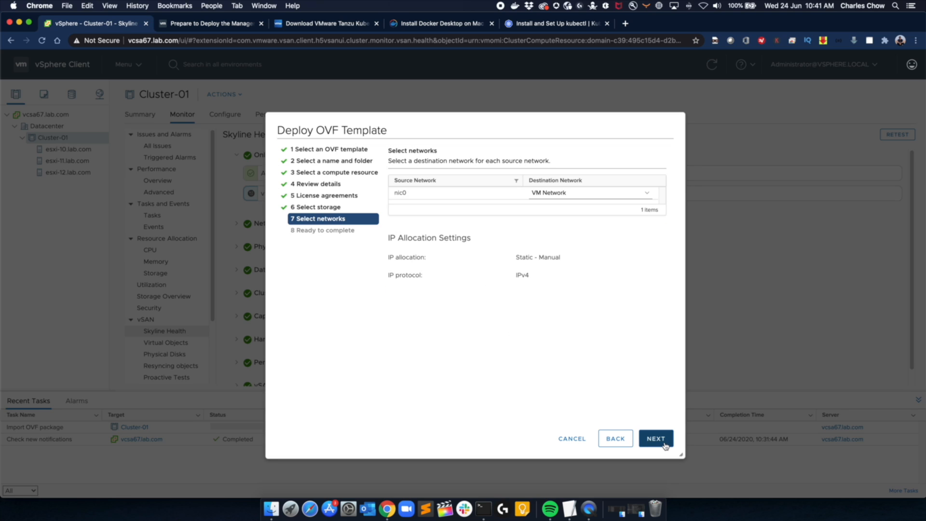
{"action": "left_click", "coordinate": [655, 439]}
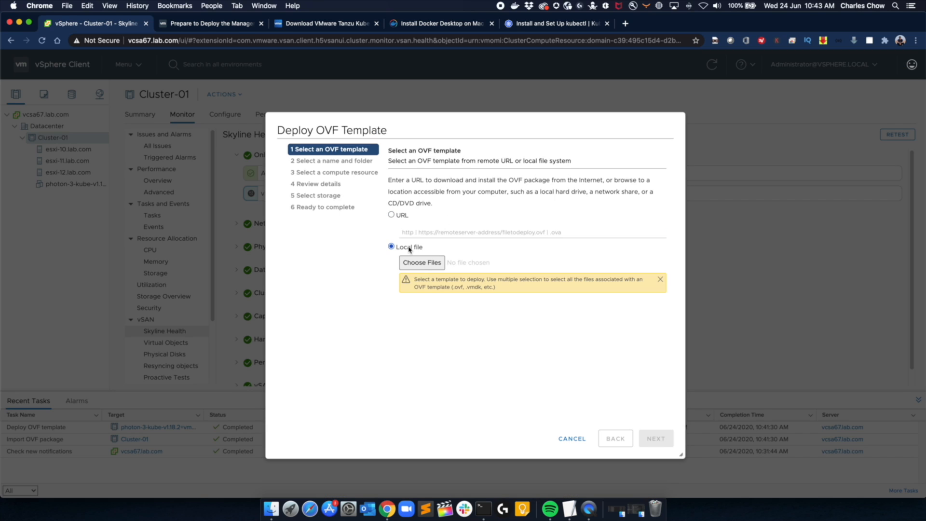
- Load the photon-3-haproxy-v1.2.4-vmware.1 OVA and advance past name, compute and storage
{"action": "left_click", "coordinate": [421, 262]}
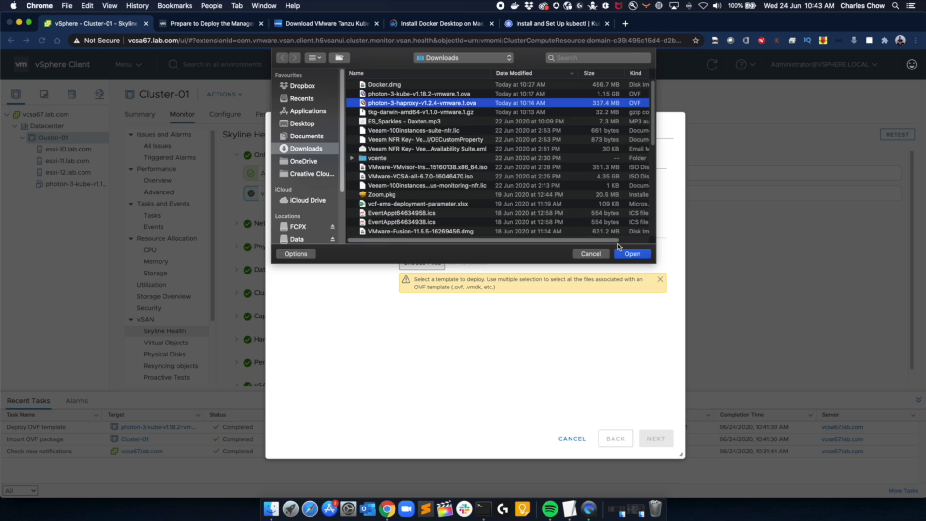
{"action": "left_click", "coordinate": [631, 253]}
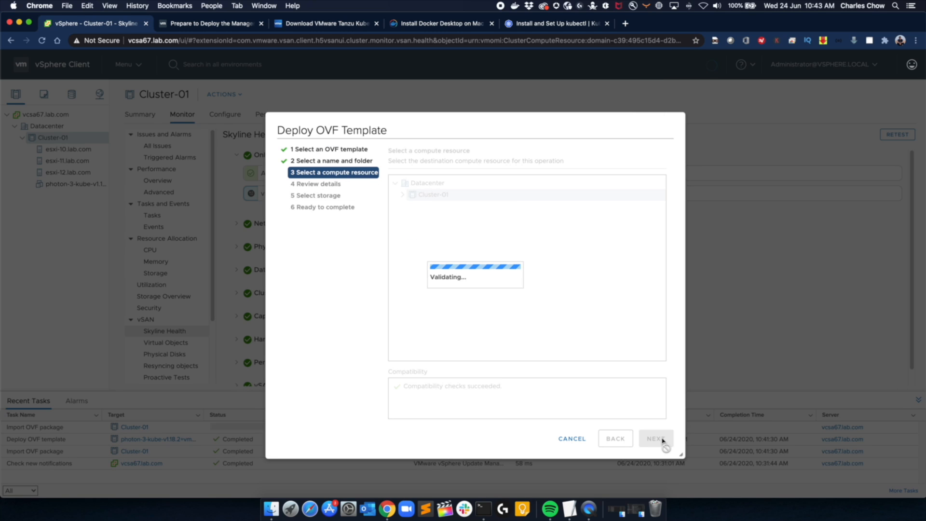
{"action": "left_click", "coordinate": [655, 438]}
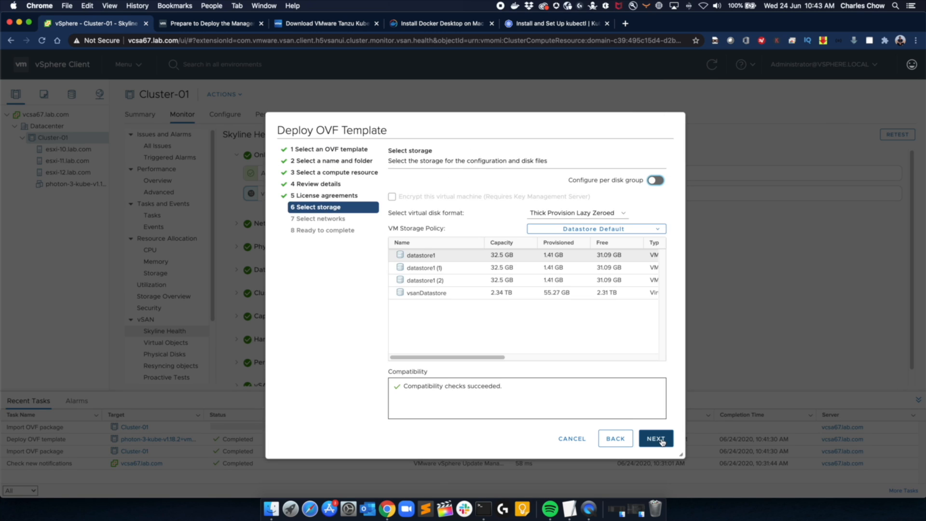
{"action": "left_click", "coordinate": [656, 438]}
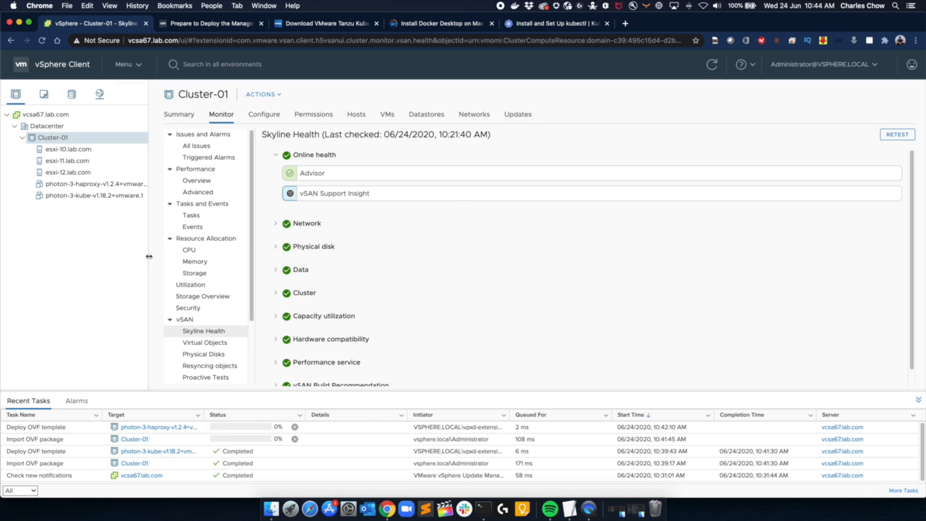
- Convert the photon-3-haproxy and photon-3-kube VMs to templates, confirming the conversion
{"action": "left_click", "coordinate": [95, 184]}
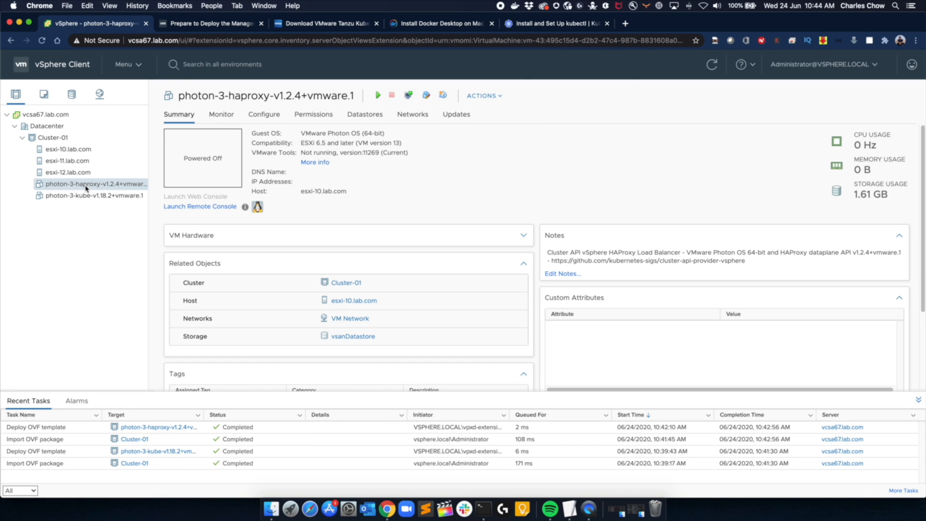
{"action": "right_click", "coordinate": [94, 184]}
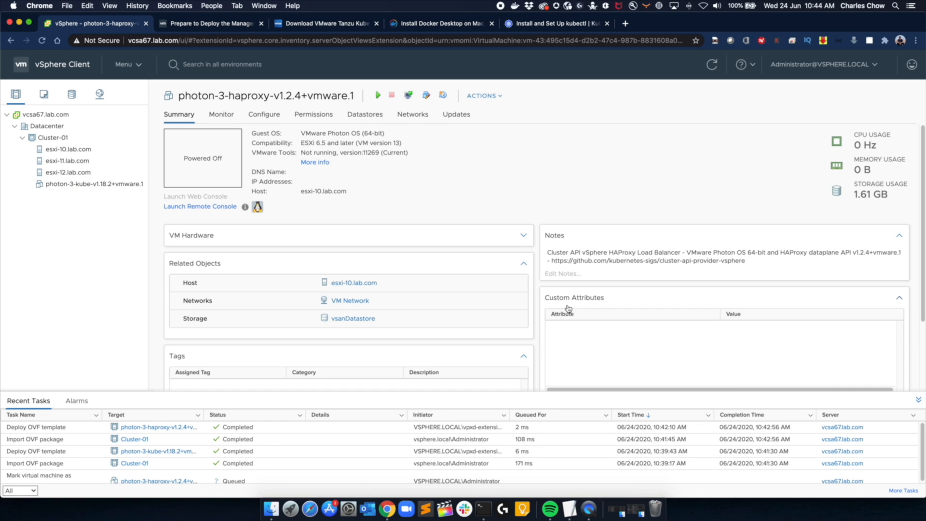
{"action": "right_click", "coordinate": [77, 183]}
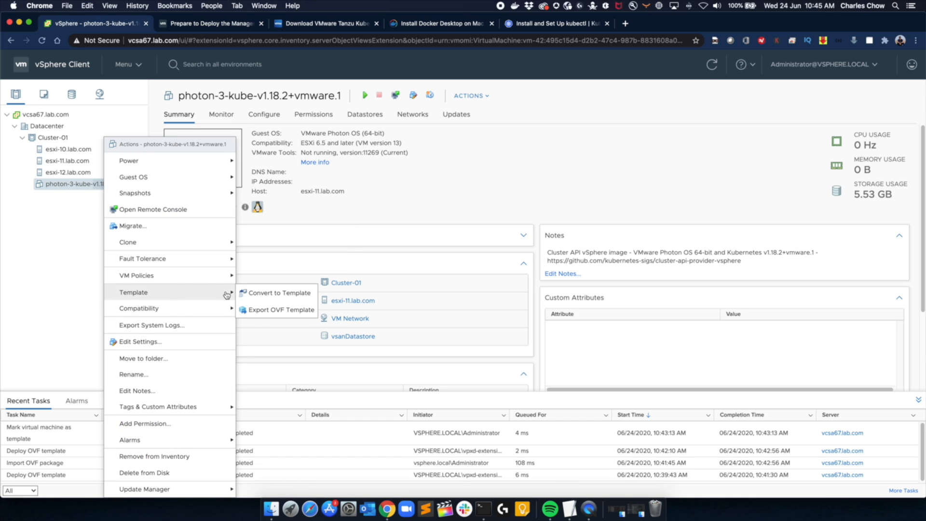
{"action": "left_click", "coordinate": [278, 293]}
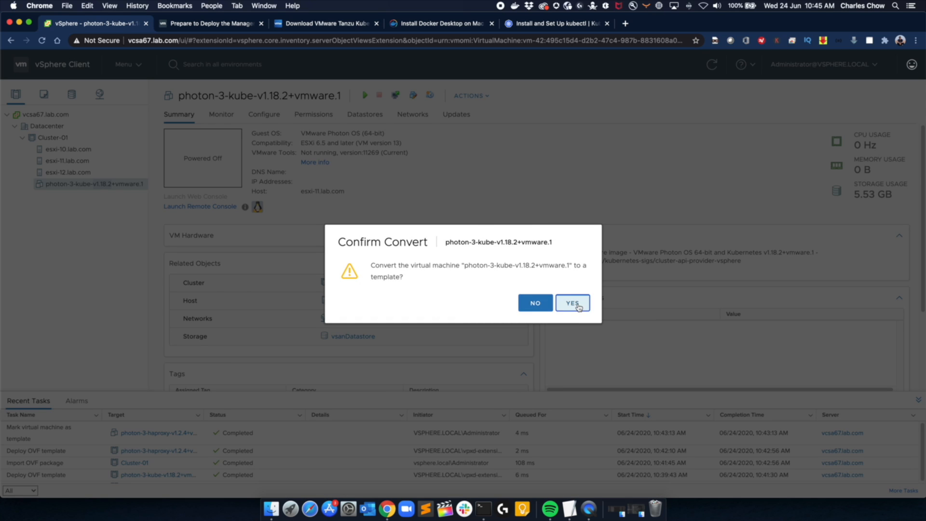
{"action": "left_click", "coordinate": [571, 303]}
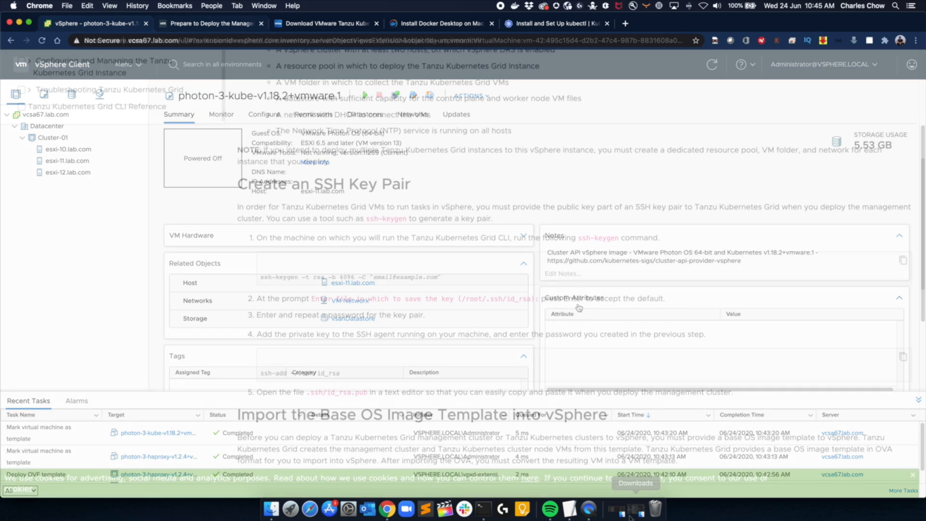
- Open Terminal and run 'tkg init --ui' to launch the installer UI
{"action": "left_click", "coordinate": [209, 23]}
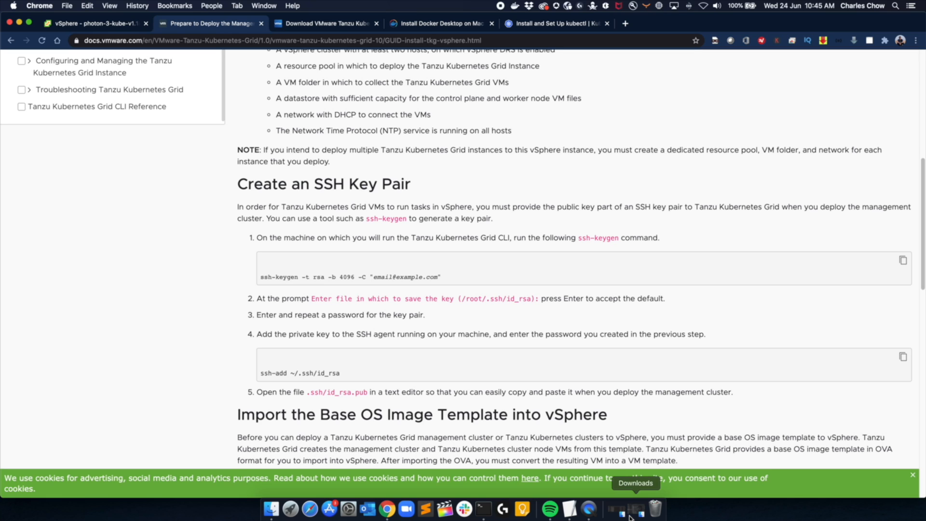
{"action": "left_click", "coordinate": [484, 508]}
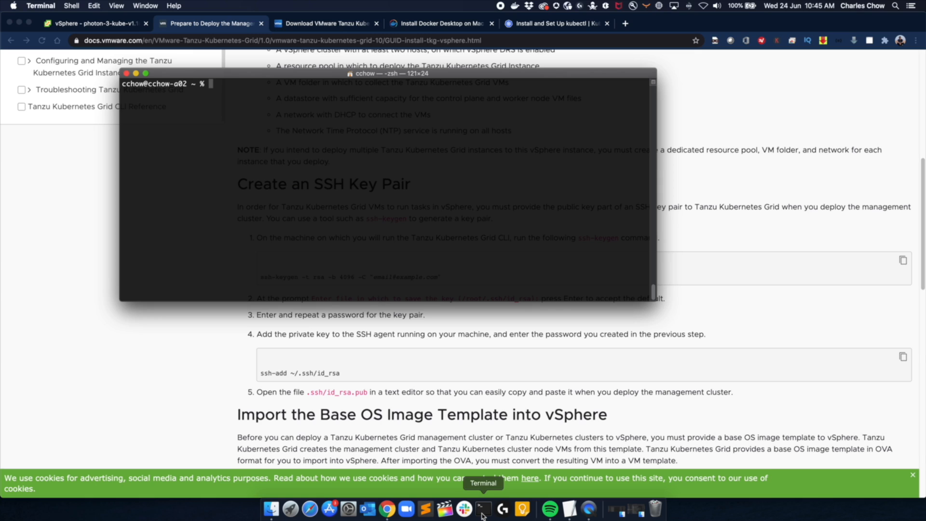
{"action": "type", "text": "tkg init"}
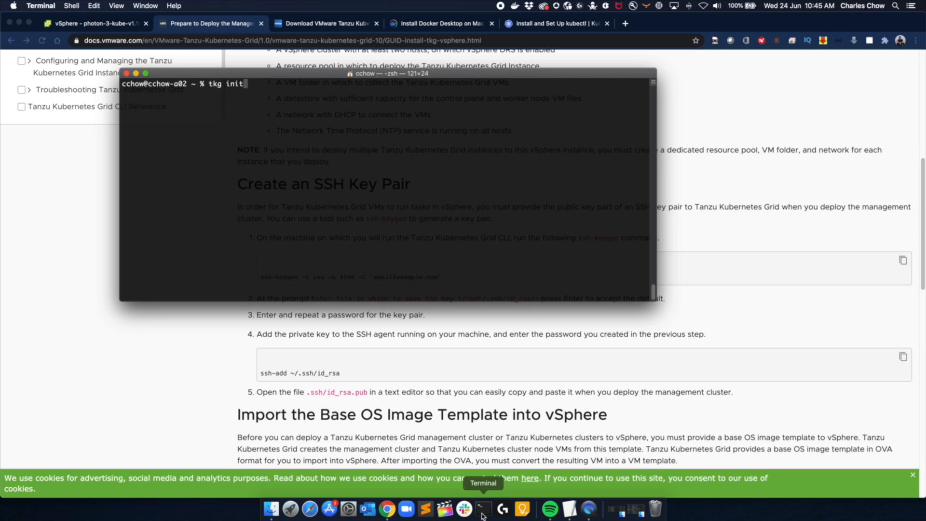
{"action": "type", "text": "--ui"}
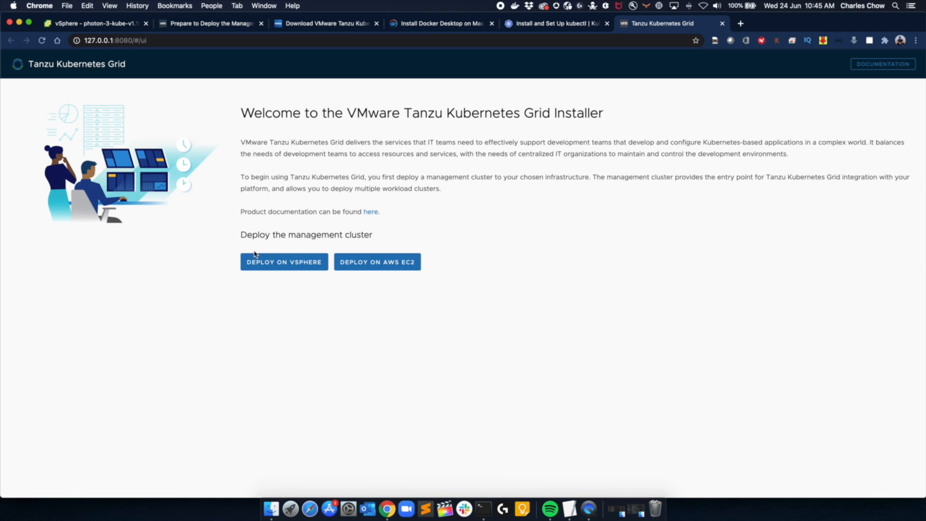
- Choose Deploy on vSphere and connect to vCenter 192.168.0.63 as administrator@vsphere
{"action": "left_click", "coordinate": [283, 261]}
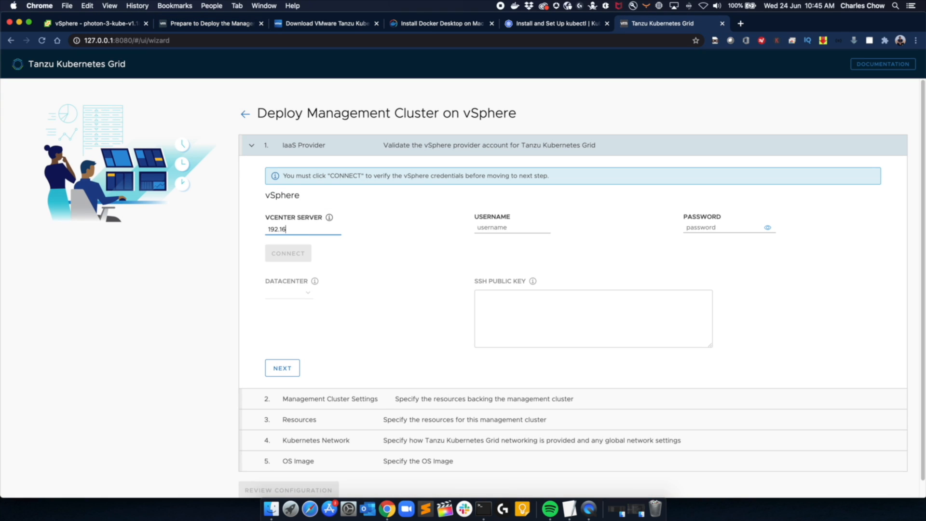
{"action": "type", "text": "administrator"}
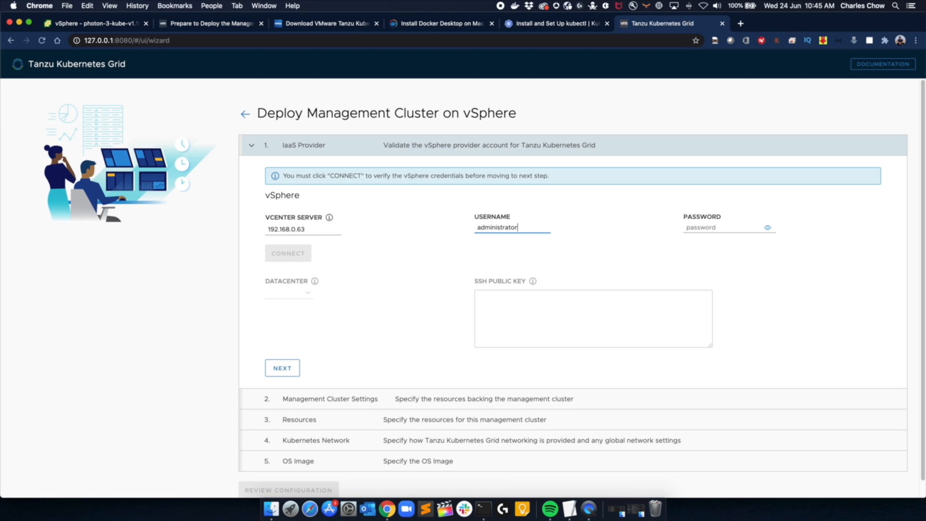
{"action": "type", "text": "@vsphere."}
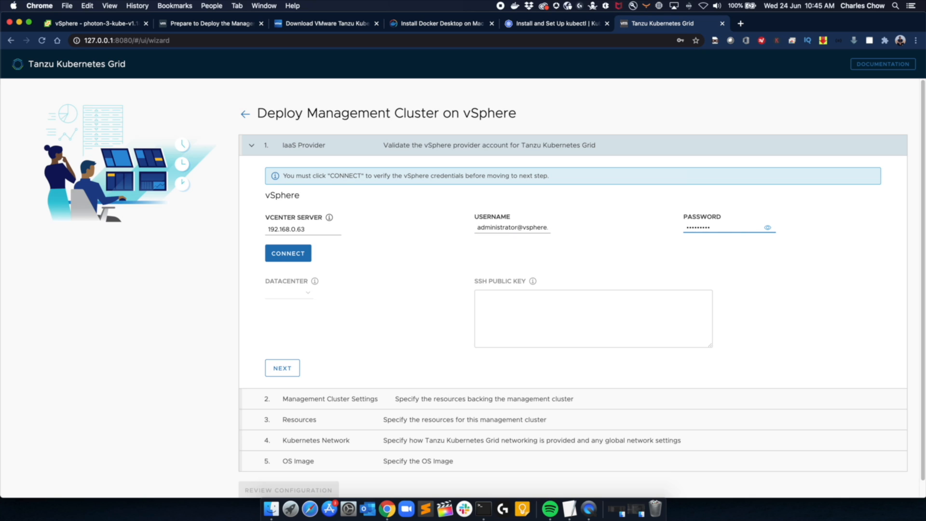
{"action": "left_click", "coordinate": [287, 253]}
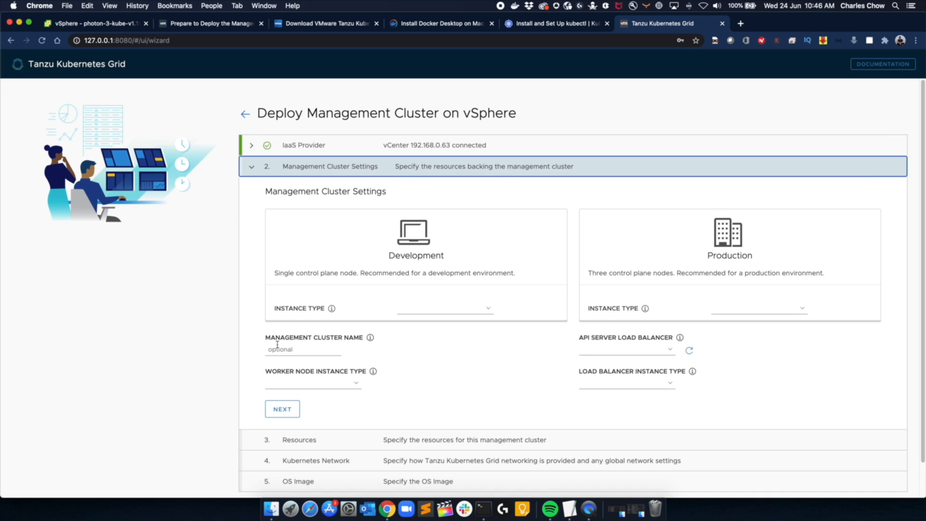
- Set a Production control plane, small instances, and the photon-3-haproxy load balancer
{"action": "left_click", "coordinate": [728, 254]}
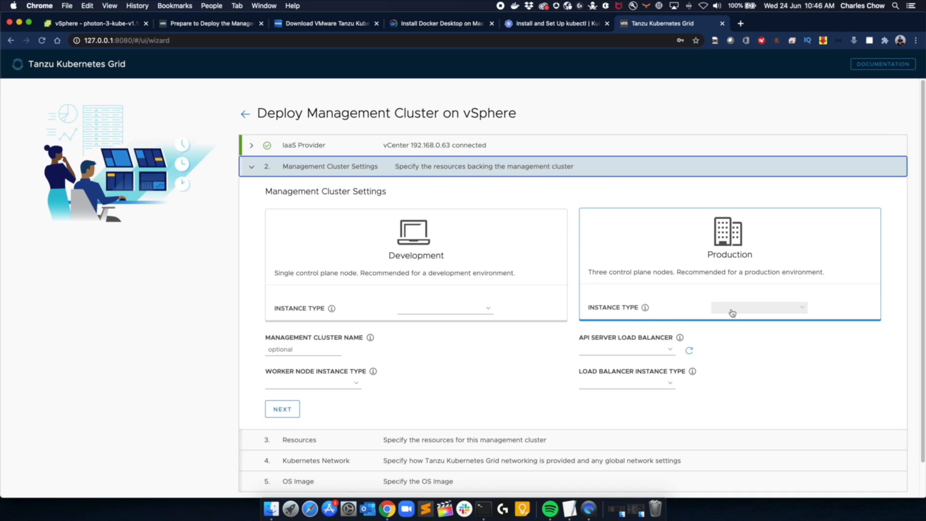
{"action": "left_click", "coordinate": [758, 307]}
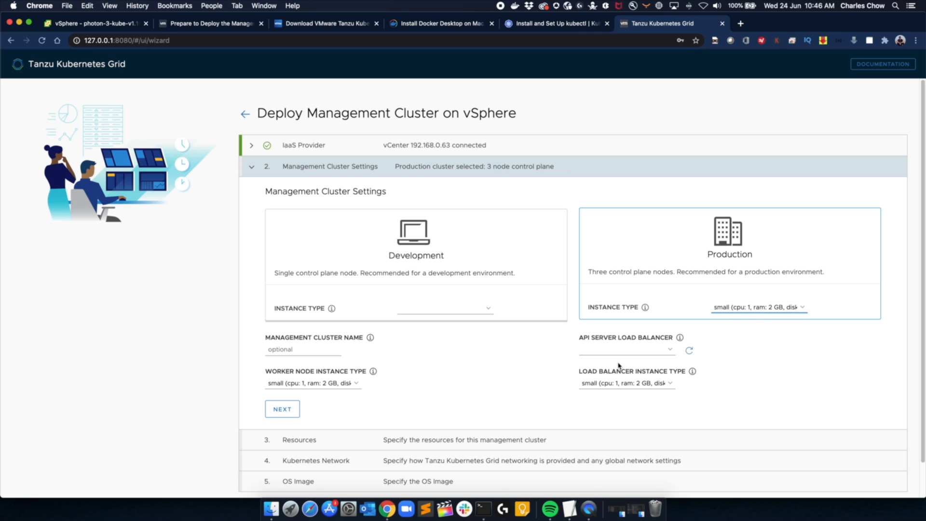
{"action": "left_click", "coordinate": [626, 349]}
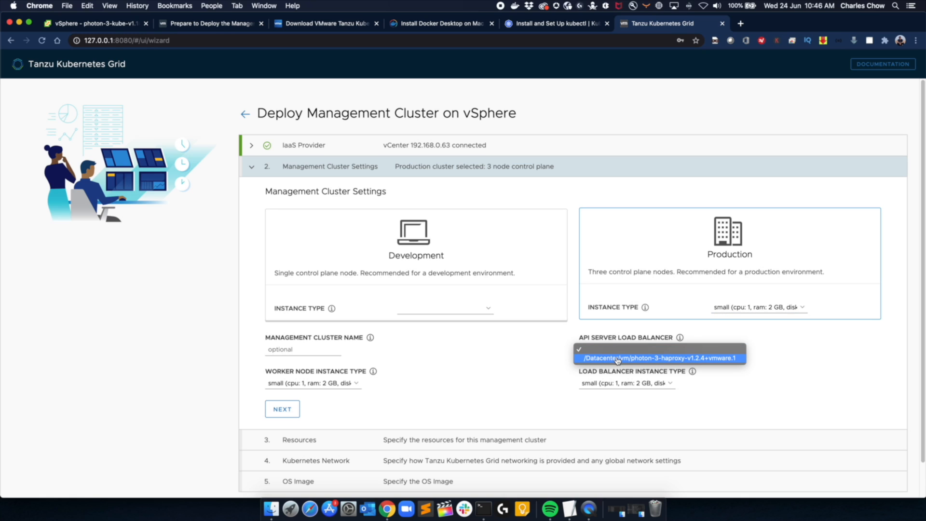
{"action": "left_click", "coordinate": [659, 358]}
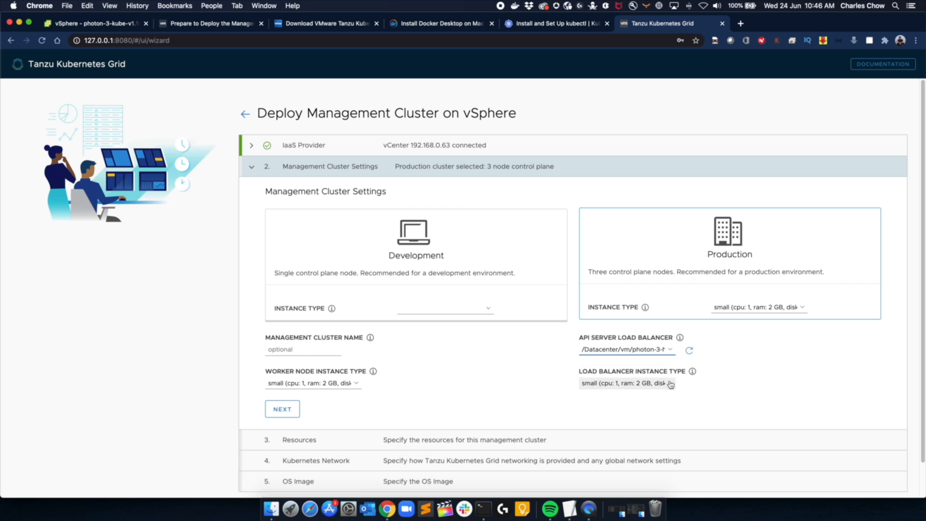
{"action": "left_click", "coordinate": [282, 408]}
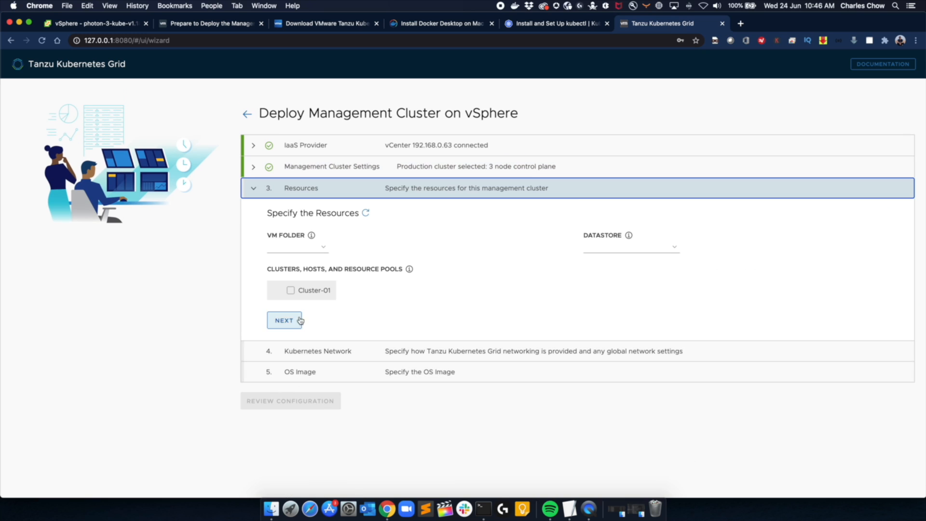
- Accept Cluster-01 resources and VM Network, and open the OS image list
{"action": "left_click", "coordinate": [629, 247]}
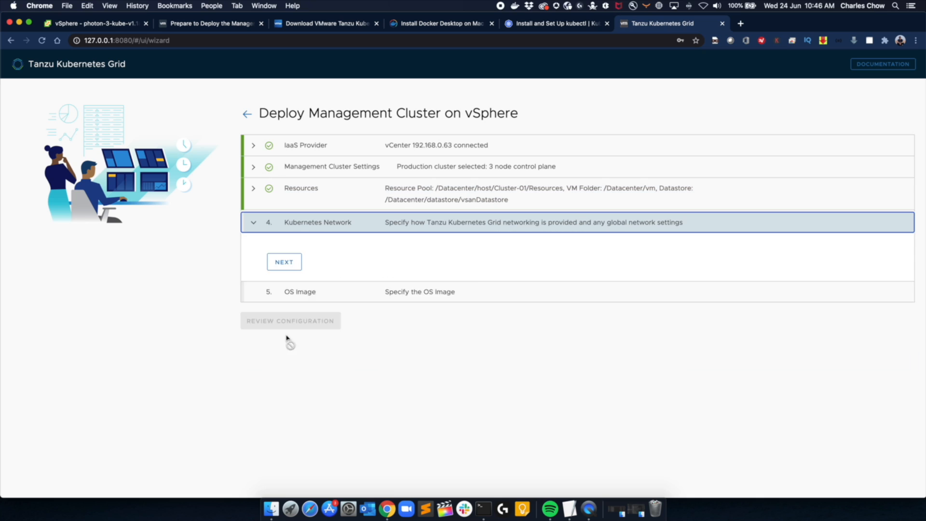
{"action": "left_click", "coordinate": [284, 261]}
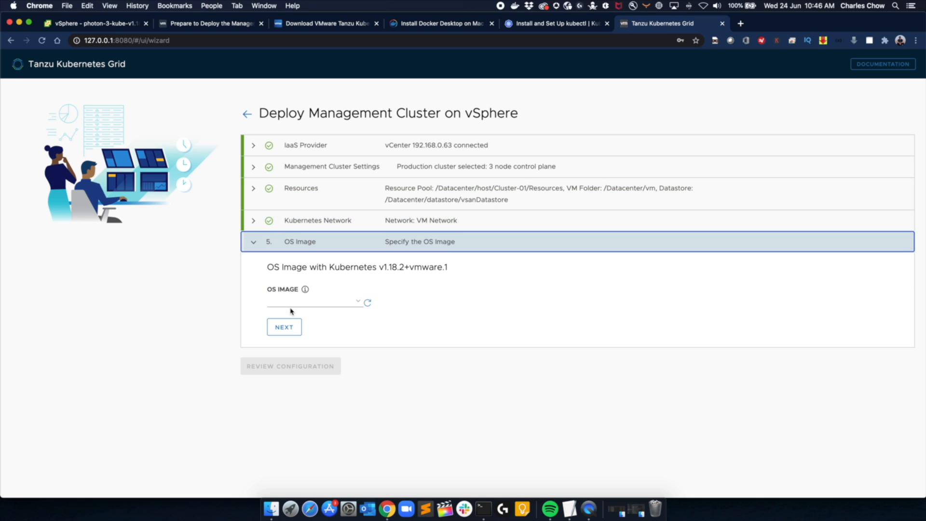
{"action": "left_click", "coordinate": [315, 301]}
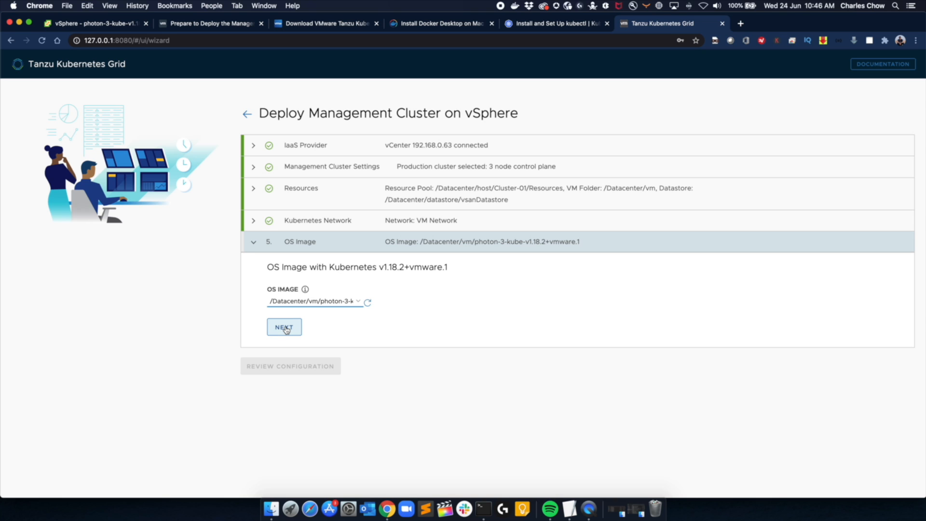
- Review the configuration summary and launch the management cluster deployment
{"action": "left_click", "coordinate": [284, 326]}
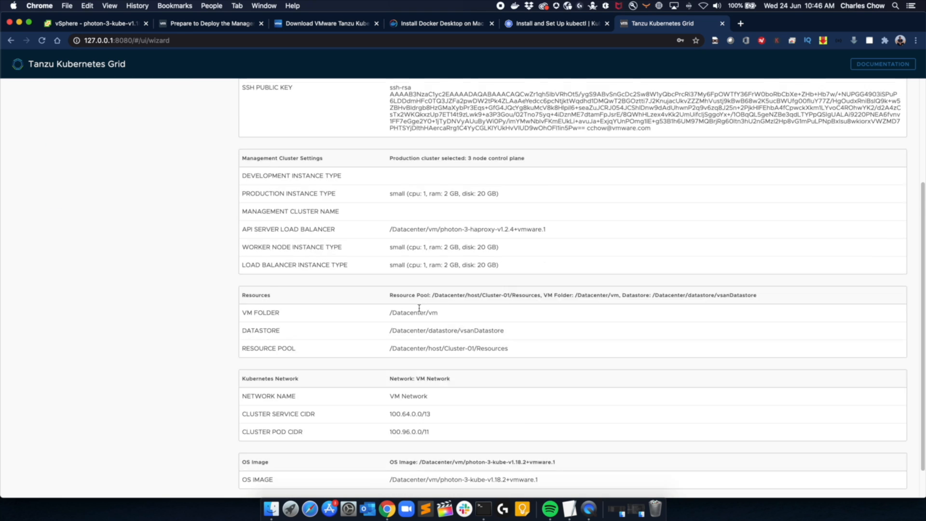
{"action": "scroll", "scroll_direction": "down", "scroll_amount": 3}
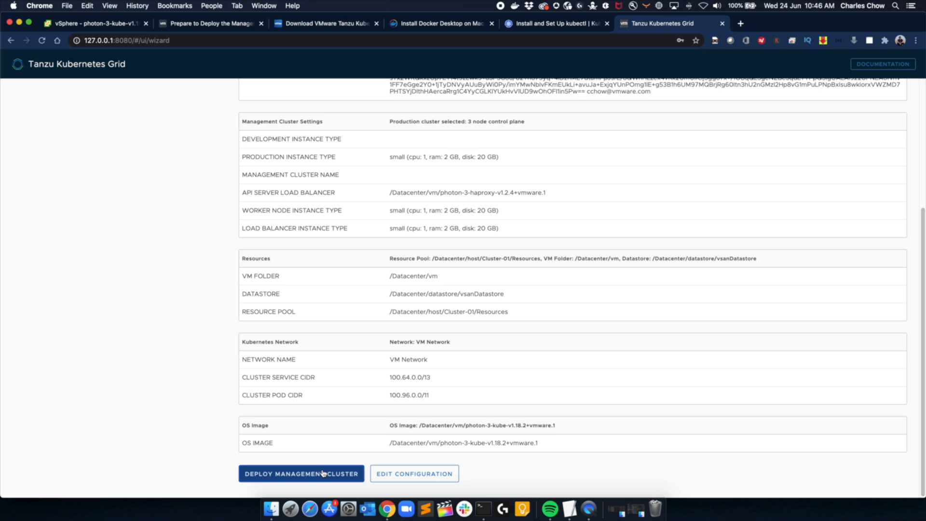
{"action": "left_click", "coordinate": [301, 473]}
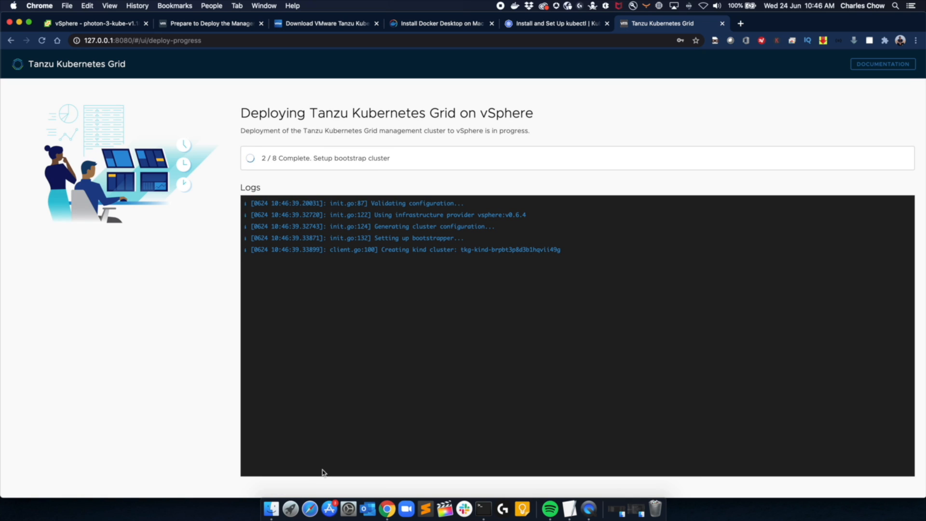
{"action": "left_click", "coordinate": [91, 24]}
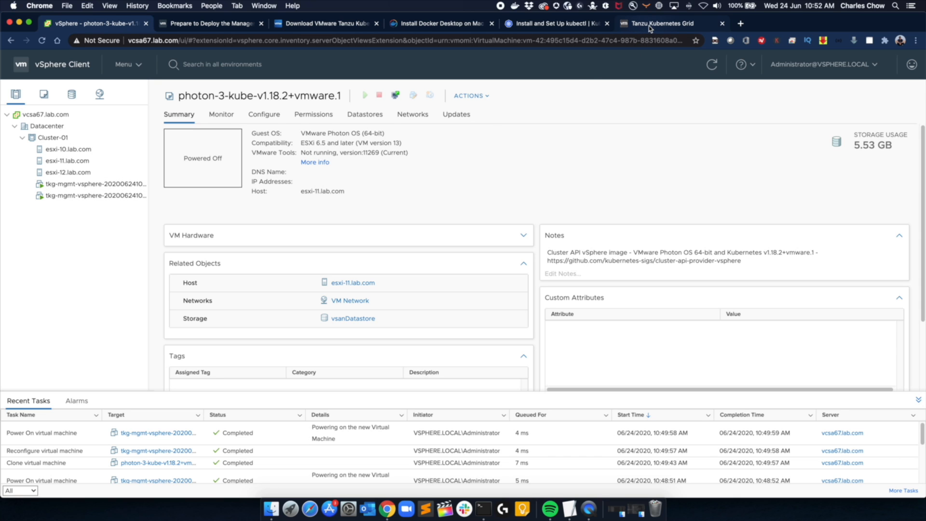
- Confirm installer success, then inspect the tkg-mgmt load balancer VM in Cluster-01
{"action": "left_click", "coordinate": [661, 23]}
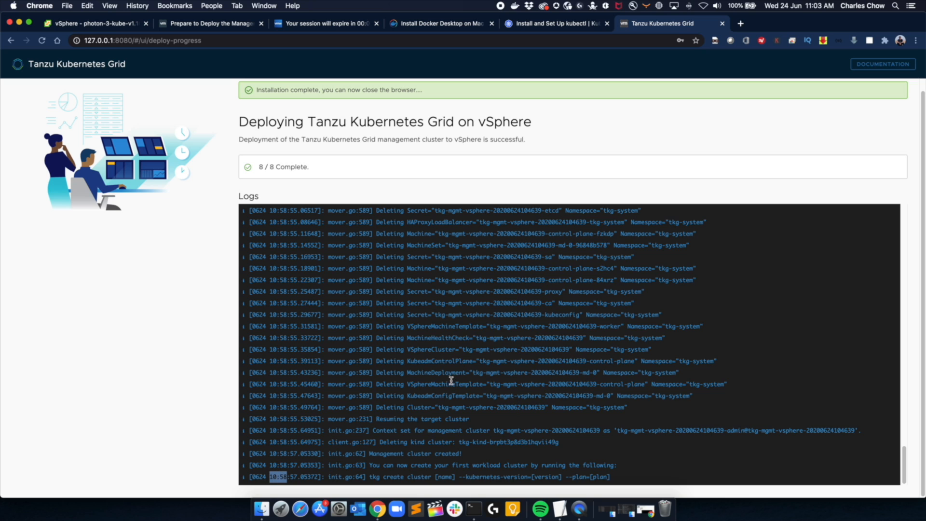
{"action": "left_click", "coordinate": [92, 23]}
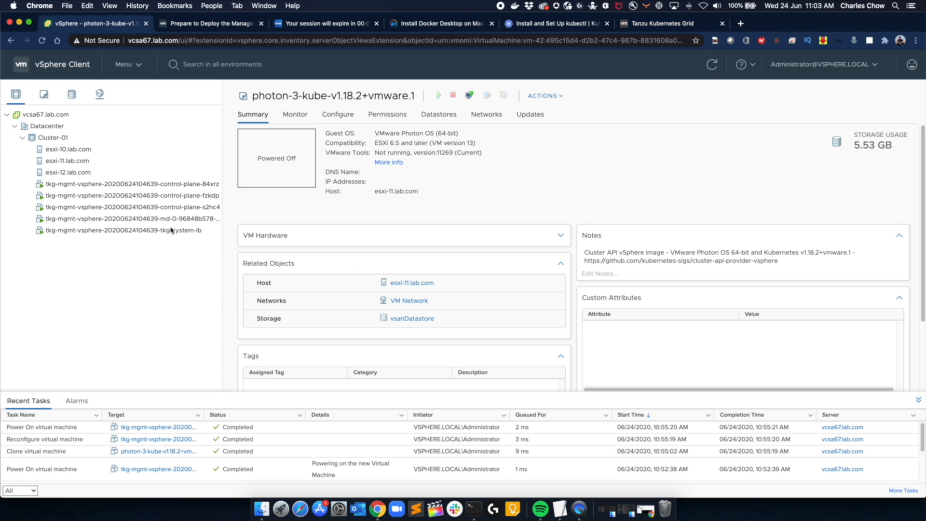
{"action": "left_click", "coordinate": [126, 207]}
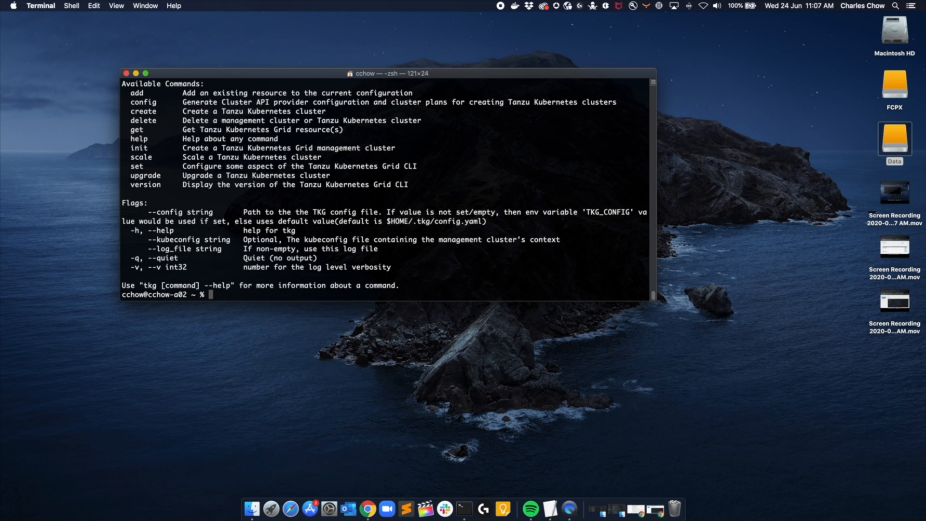
- Type 'tkg create' at the Terminal prompt
{"action": "type", "text": "tkg c"}
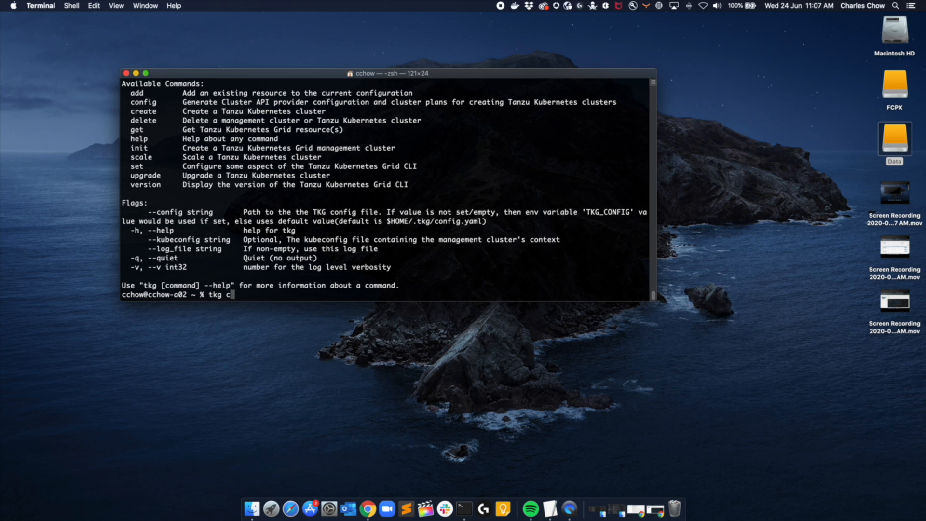
{"action": "type", "text": "reate"}
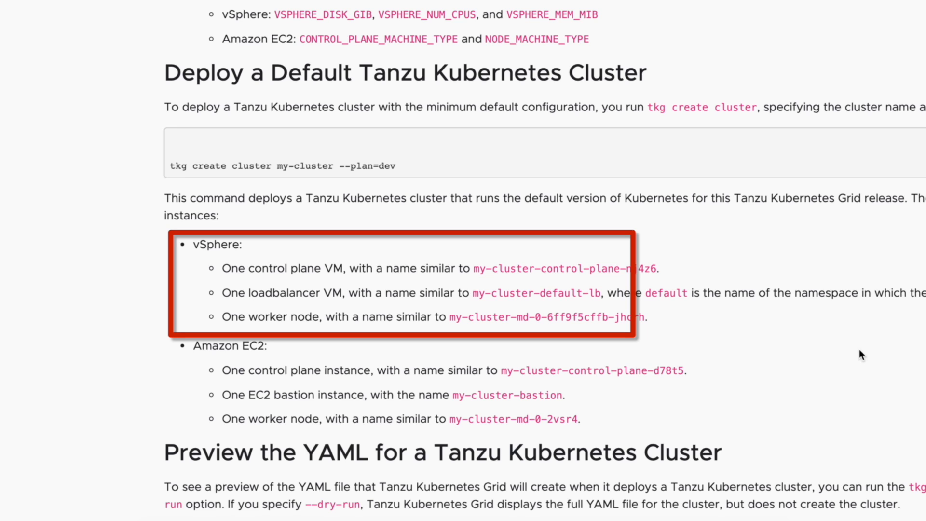
{"action": "scroll", "scroll_direction": "down", "scroll_amount": 3}
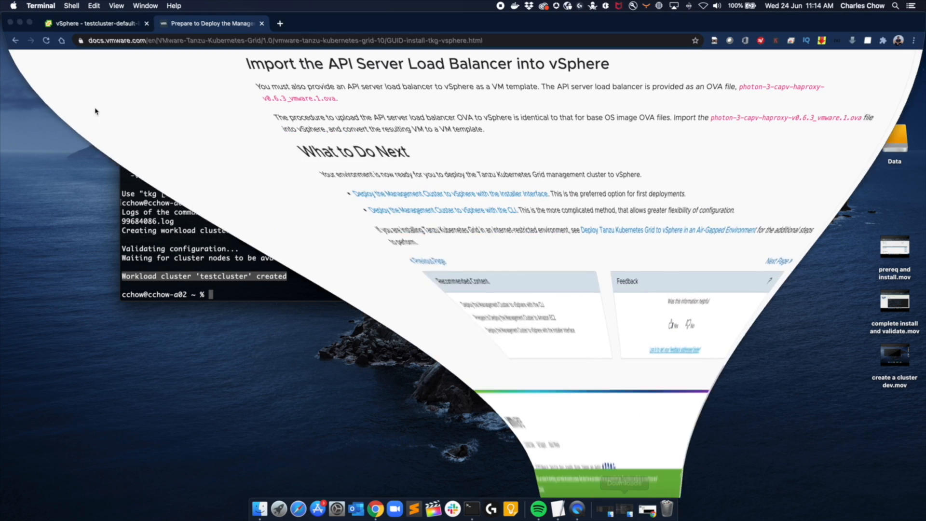
- Inspect the testcluster control-plane VM in Cluster-01 of the vSphere inventory
{"action": "left_click", "coordinate": [89, 24]}
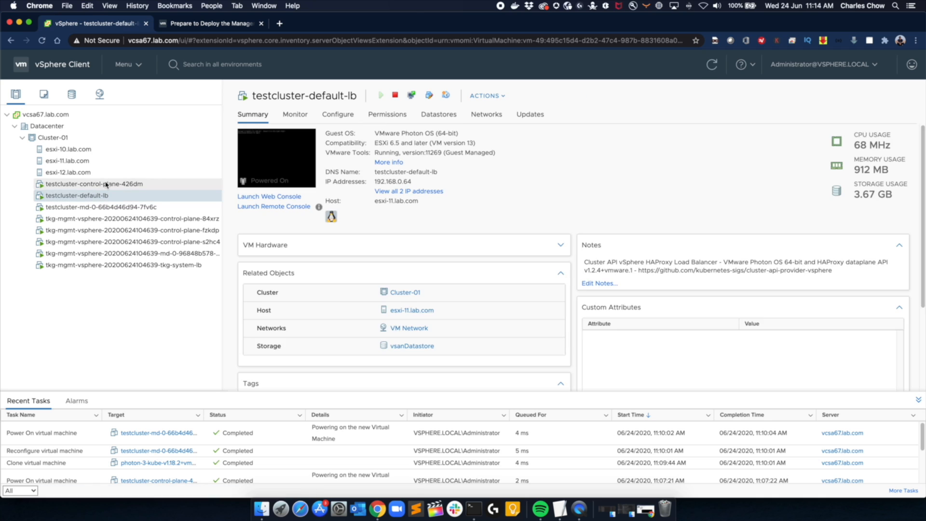
{"action": "left_click", "coordinate": [92, 184]}
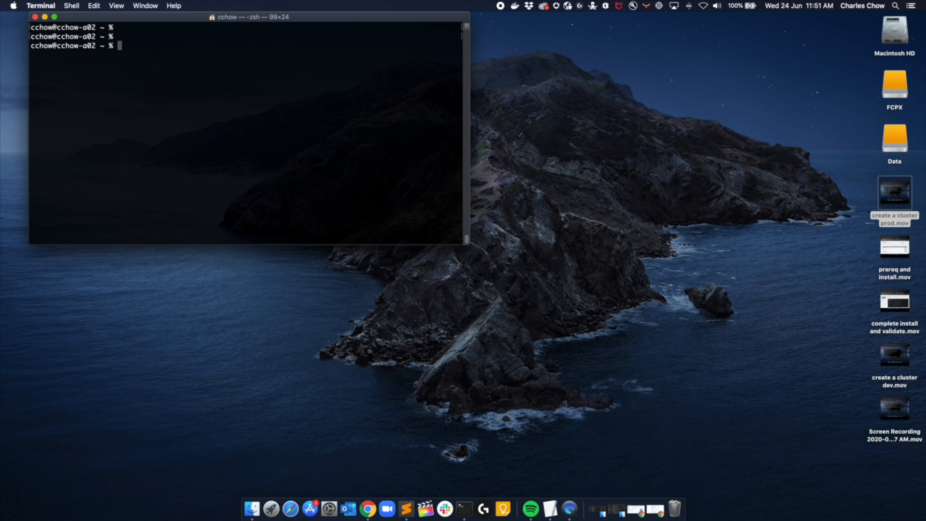
- Apply the example nginx deployment.yaml with kubectl and list pods to confirm two running
{"action": "type", "text": "kubectl apply -f https://k8s.io/examples/application/deployment.yaml"}
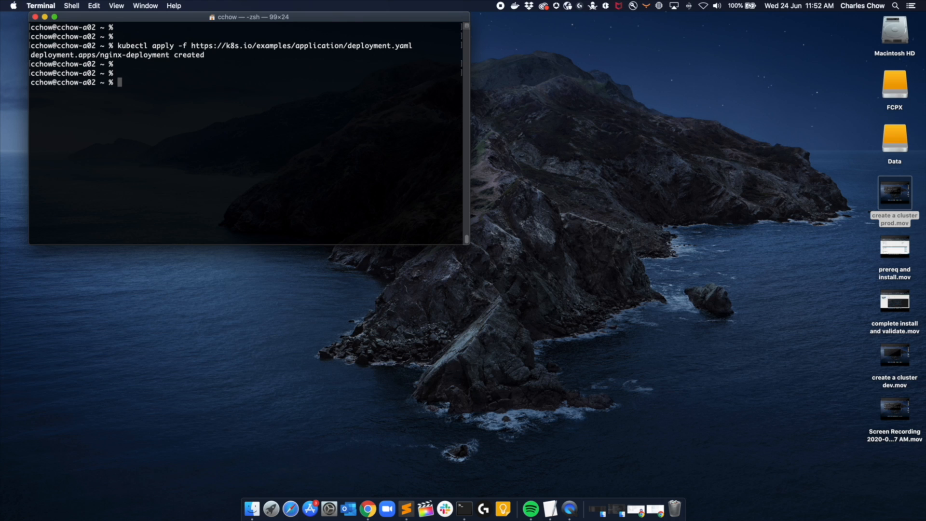
{"action": "type", "text": "kubectl get"}
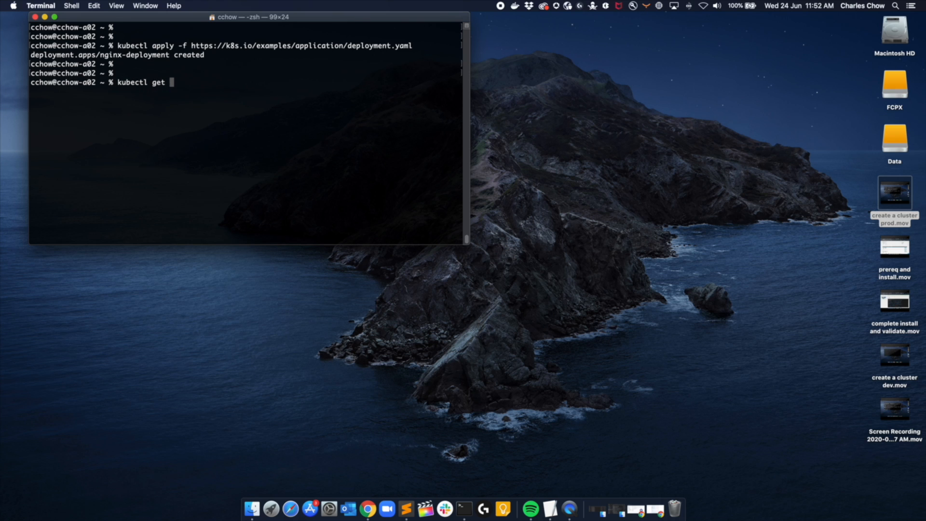
{"action": "type", "text": "pods"}
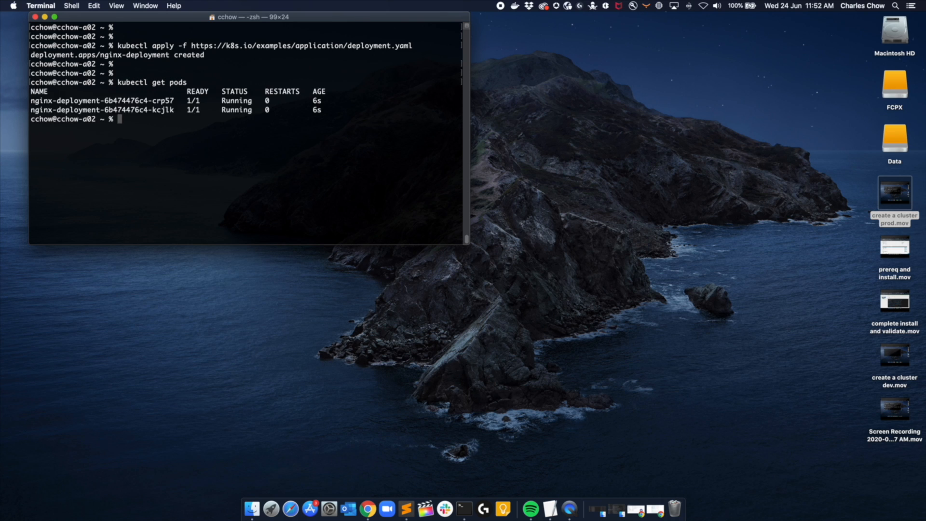